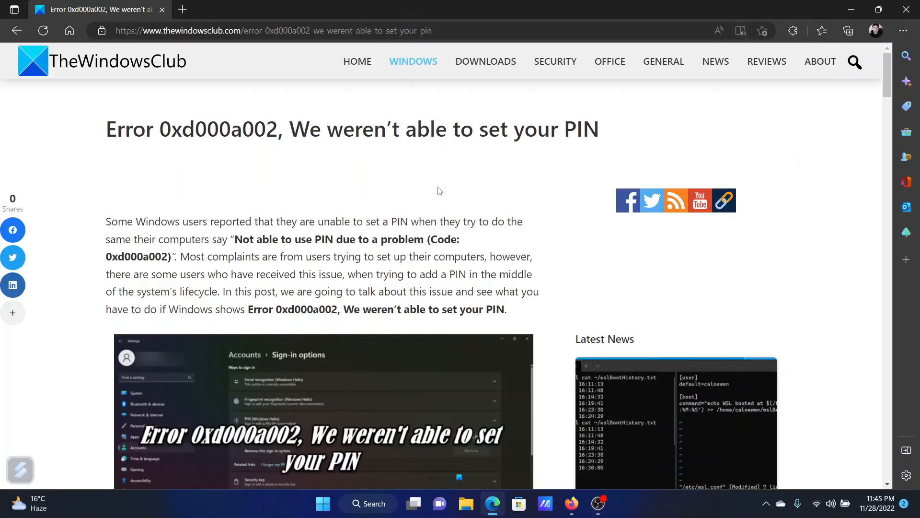
mouse_move(255, 195)
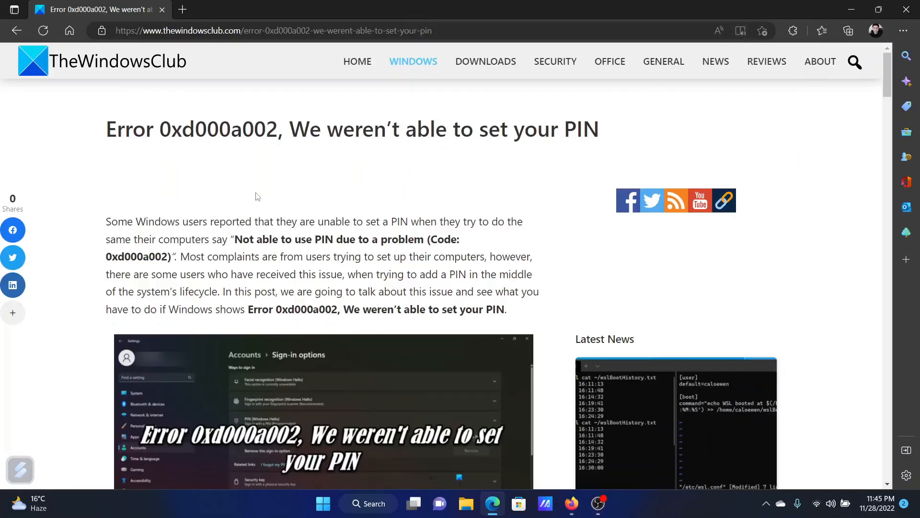
Step: Scroll through the article's fix instructions and highlight the folder path to delete
double_click(165, 129)
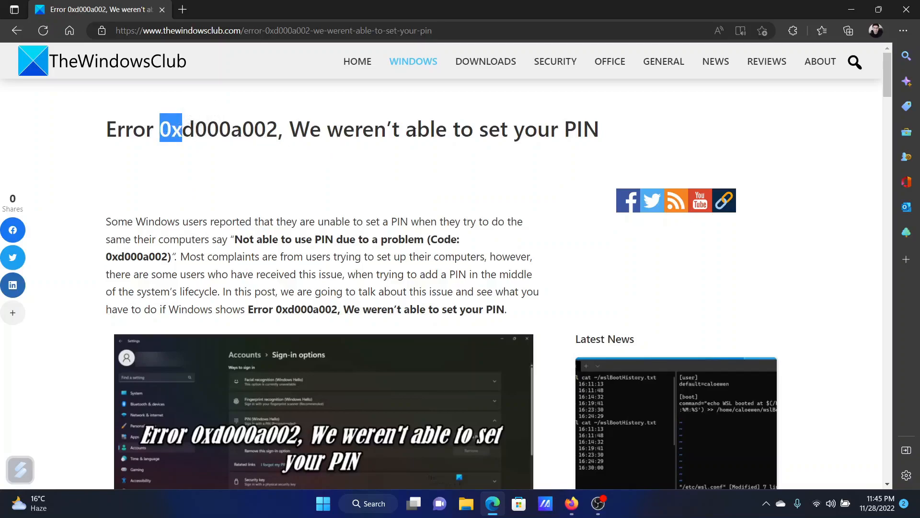
mouse_move(287, 349)
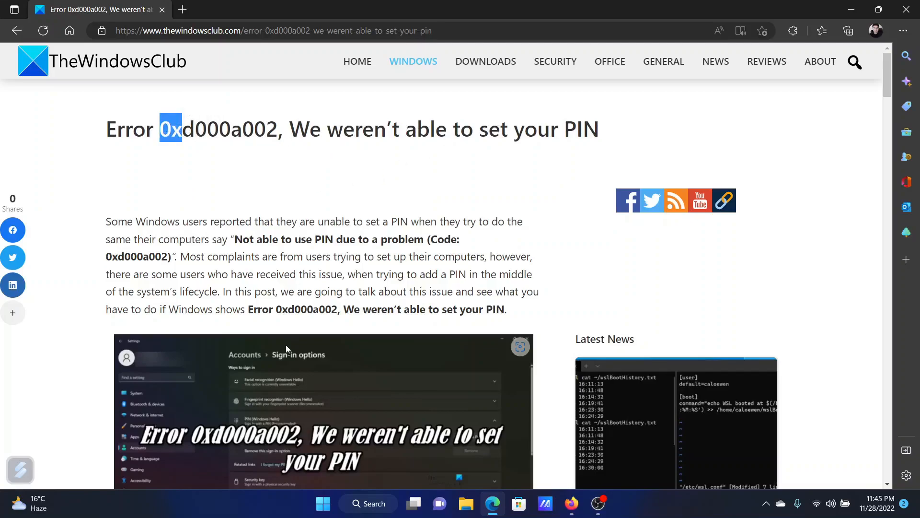
scroll("down", 3)
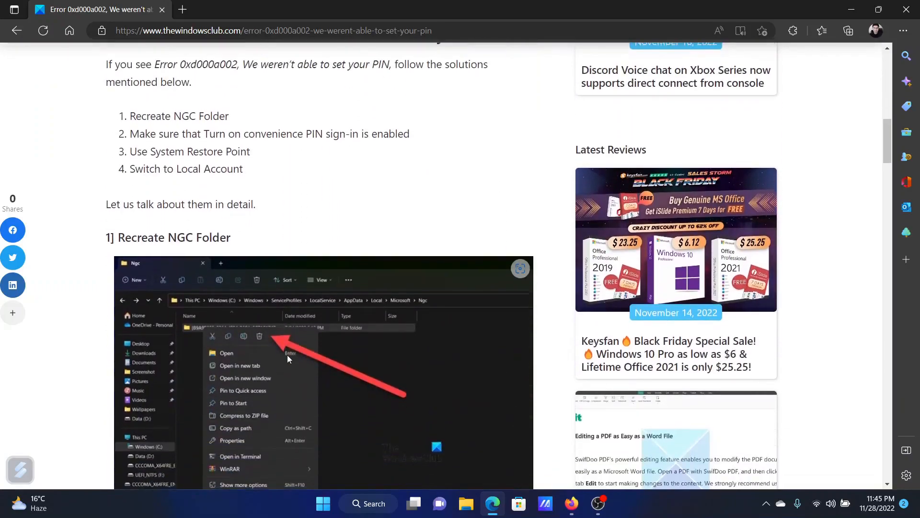
scroll("down", 3)
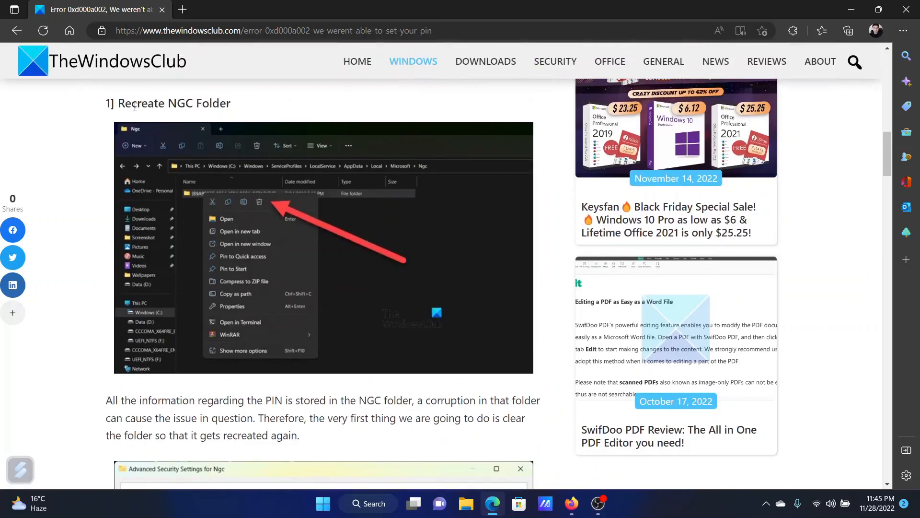
left_click_drag(131, 104, 208, 104)
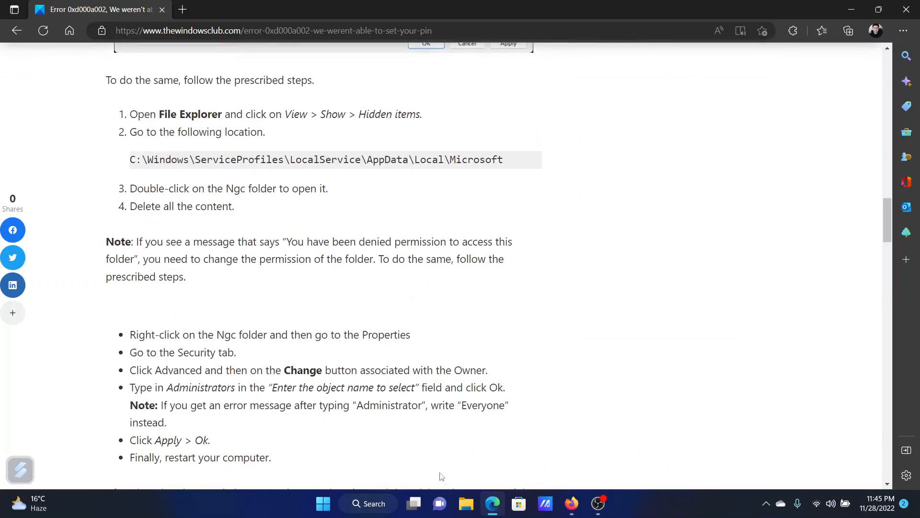
Step: Open File Explorer, go to This PC and open the OS (C:) drive
left_click(466, 503)
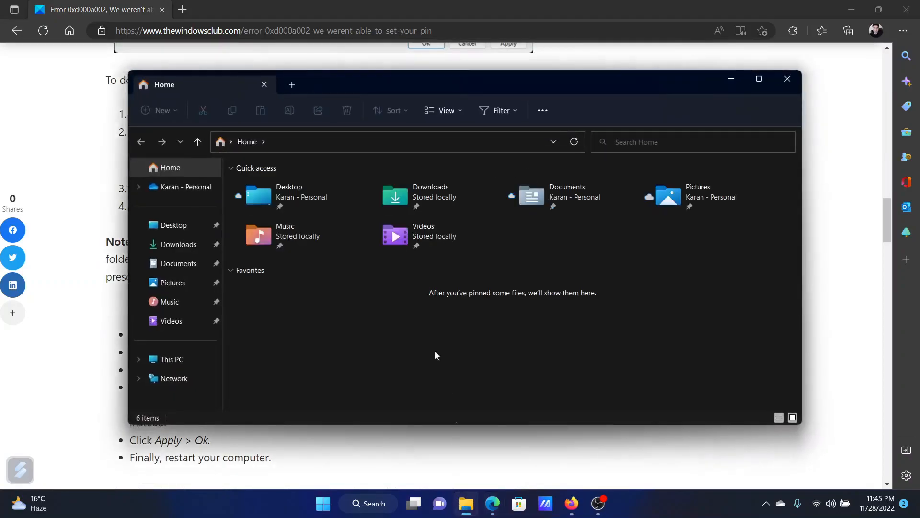
left_click(170, 359)
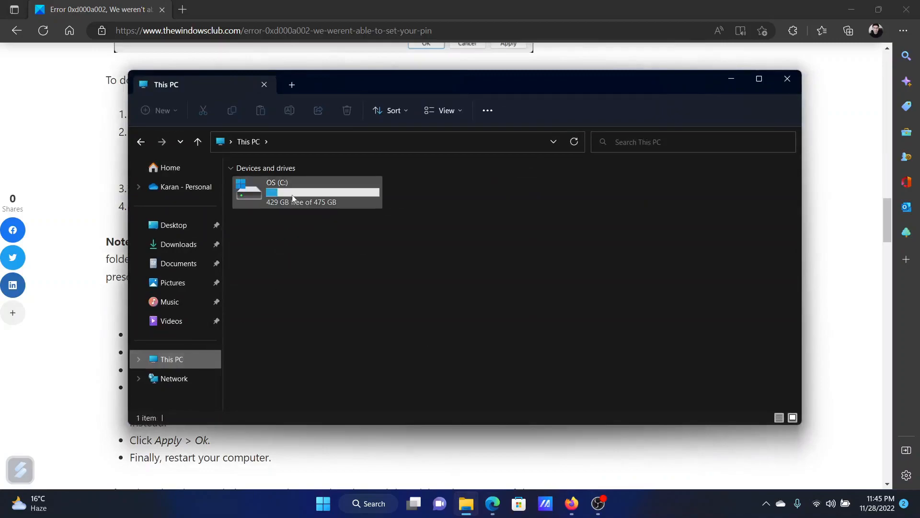
double_click(276, 191)
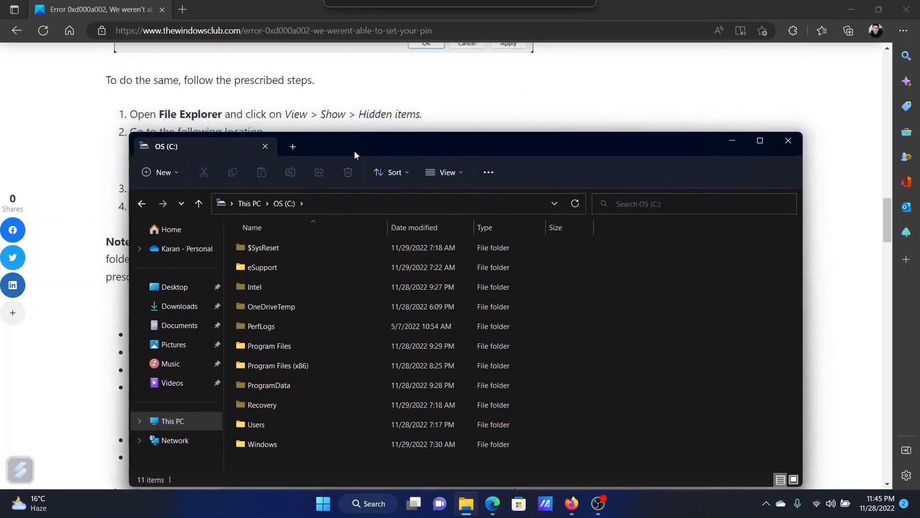
left_click(445, 172)
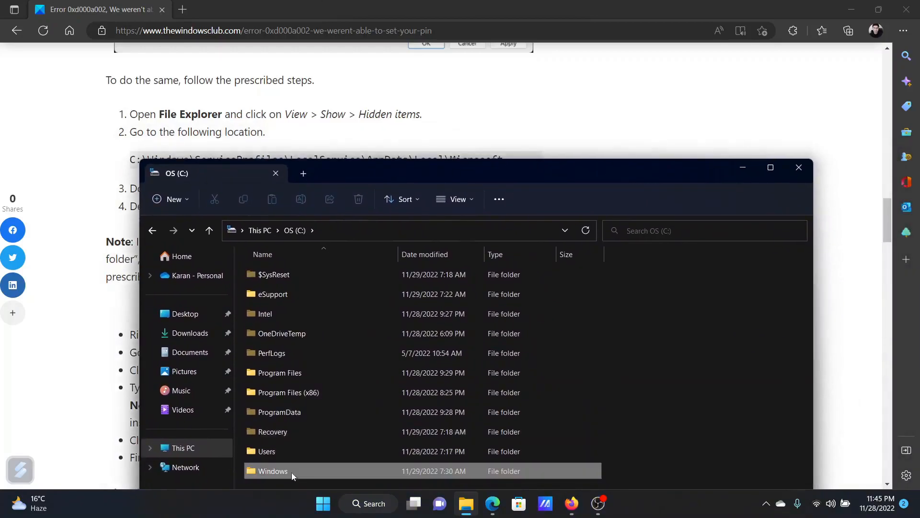
Step: Navigate into Windows\ServiceProfiles\LocalService\AppData
double_click(273, 470)
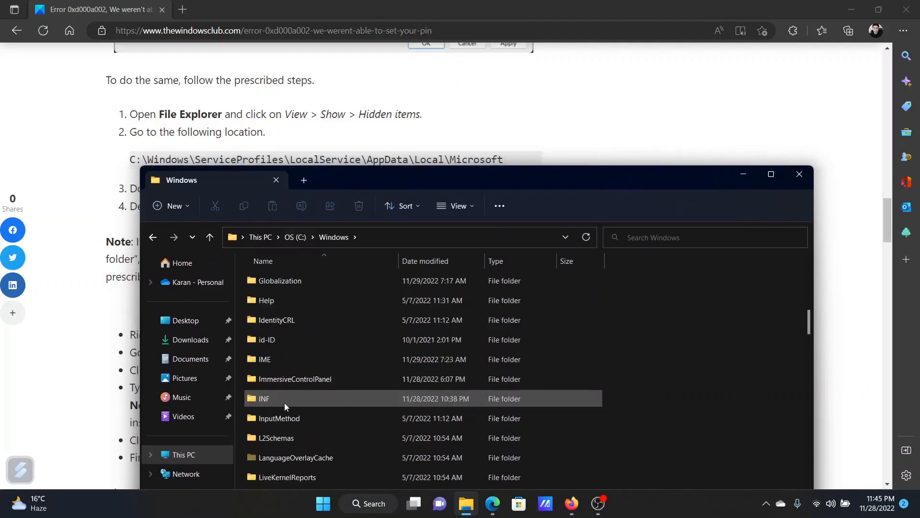
scroll("down", 3)
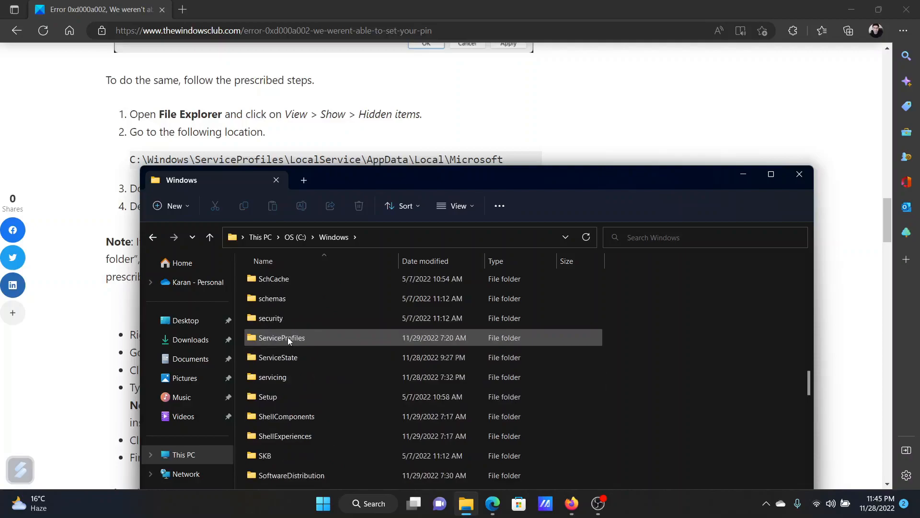
double_click(281, 337)
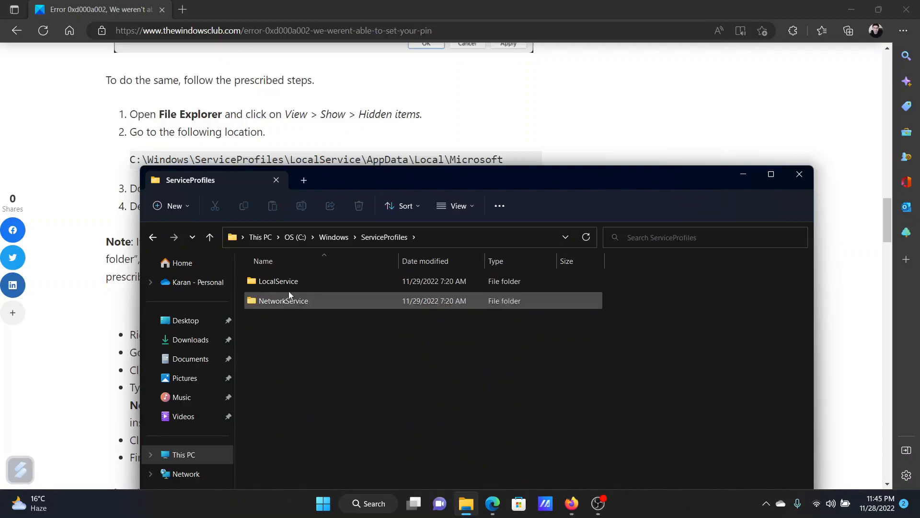
double_click(277, 281)
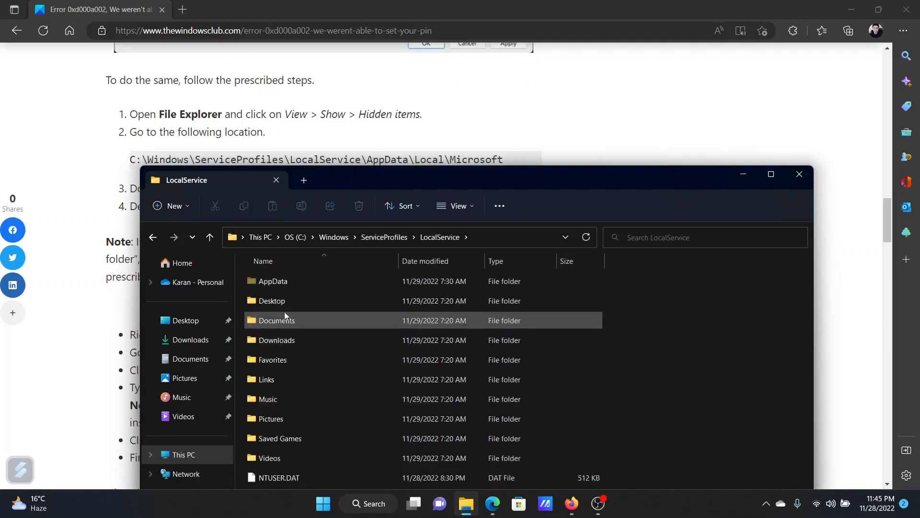
double_click(273, 281)
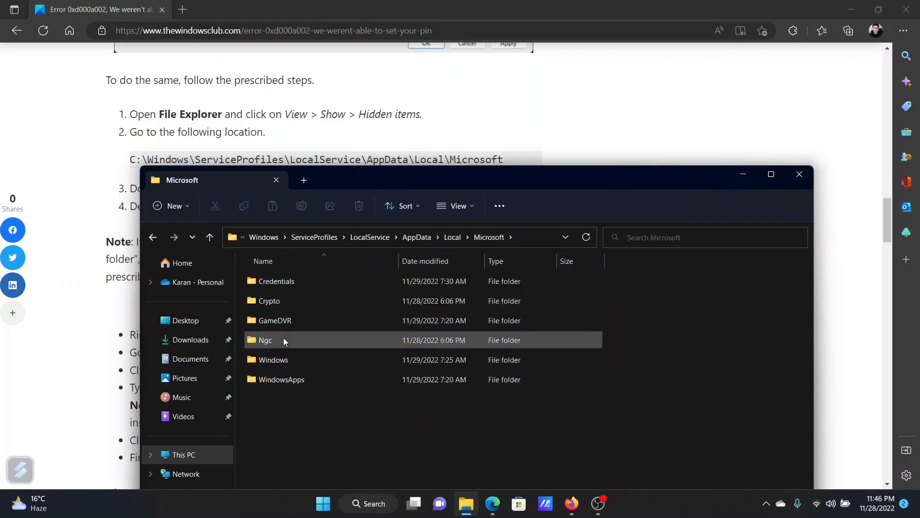
Step: Bring up the context menu for the Ngc folder and scroll its actions
right_click(264, 340)
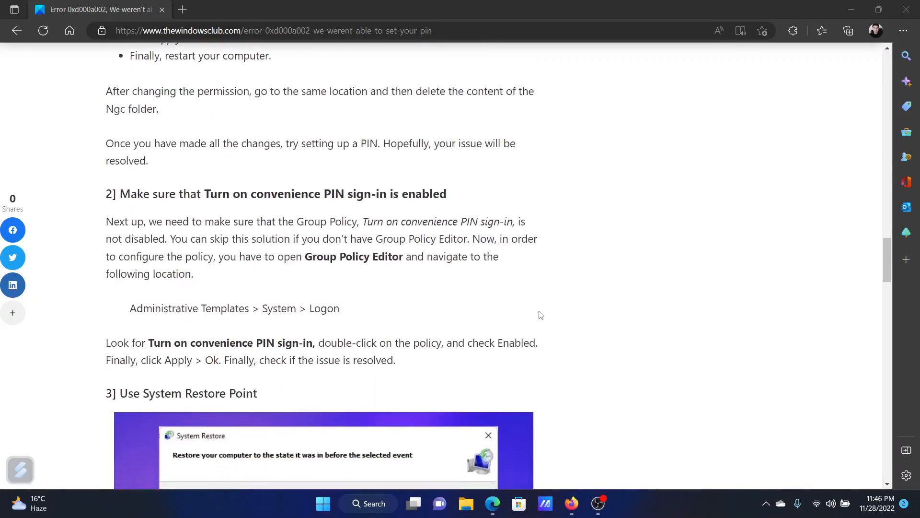
scroll("down", 3)
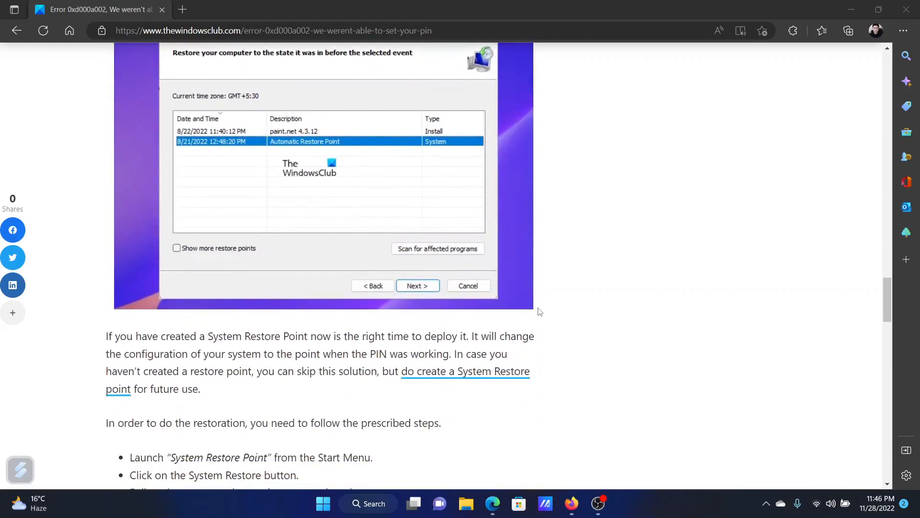
scroll("down", 3)
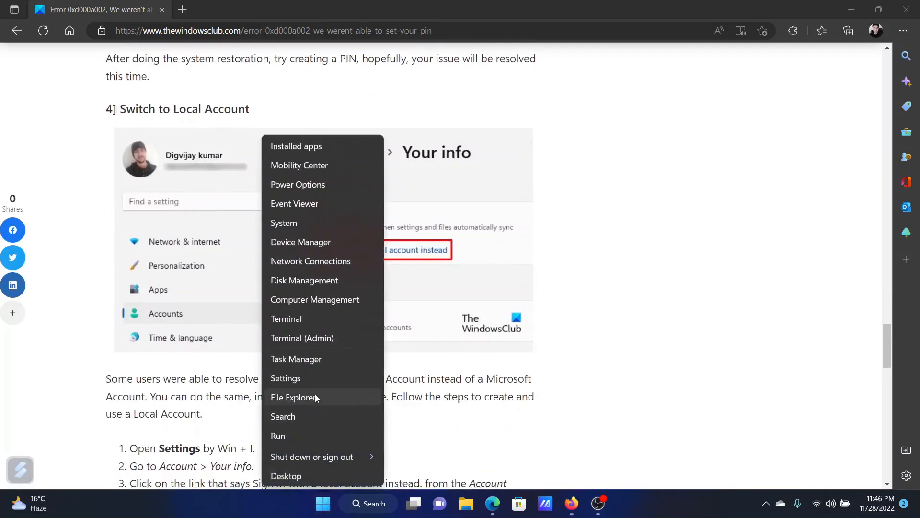
left_click(286, 378)
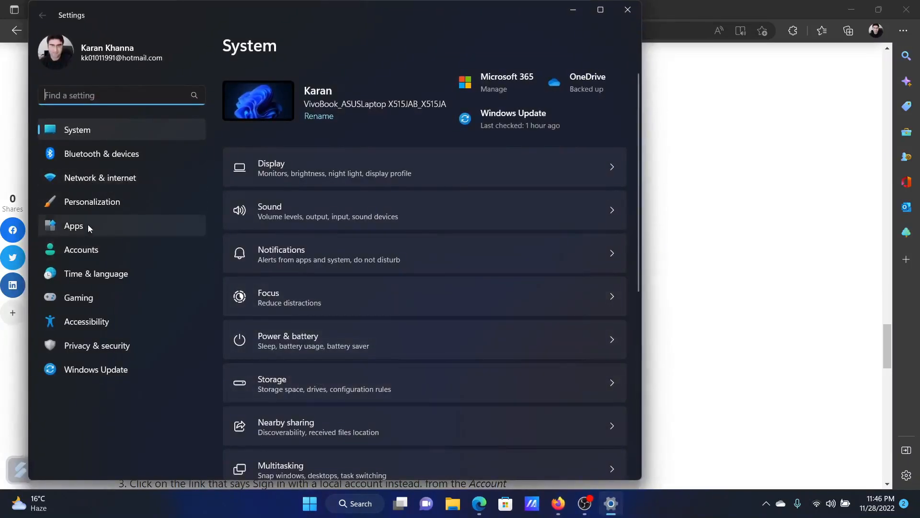
left_click(80, 249)
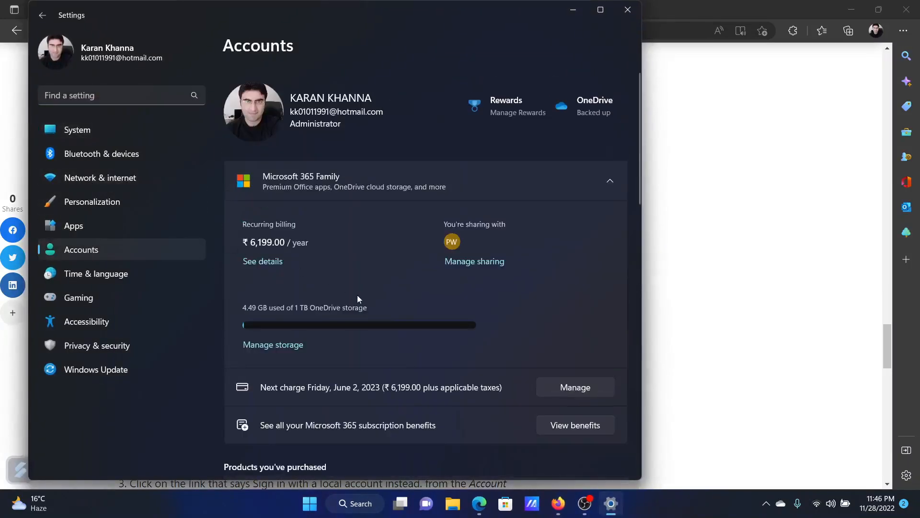
scroll("down", 3)
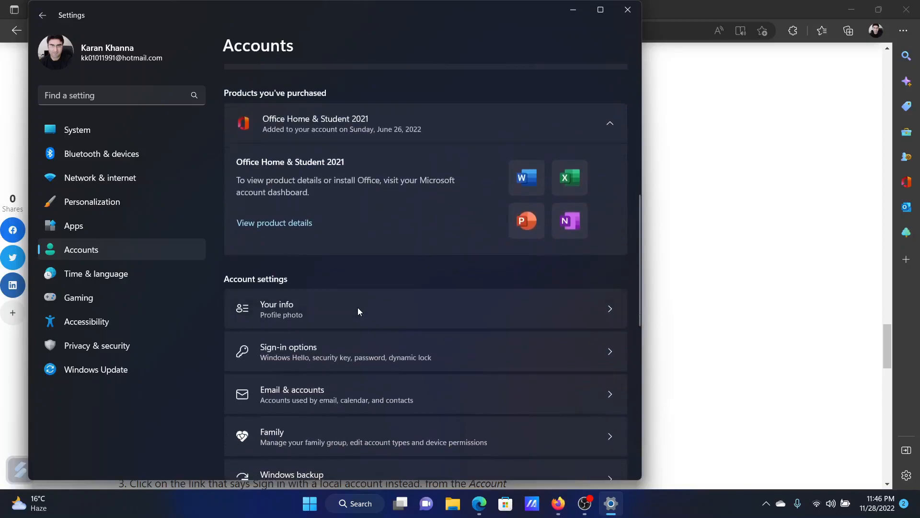
left_click(276, 307)
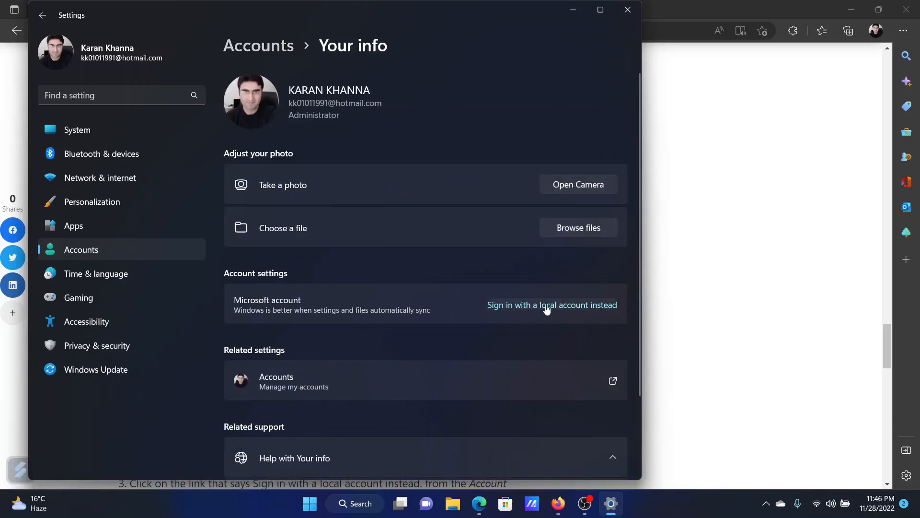
left_click(552, 305)
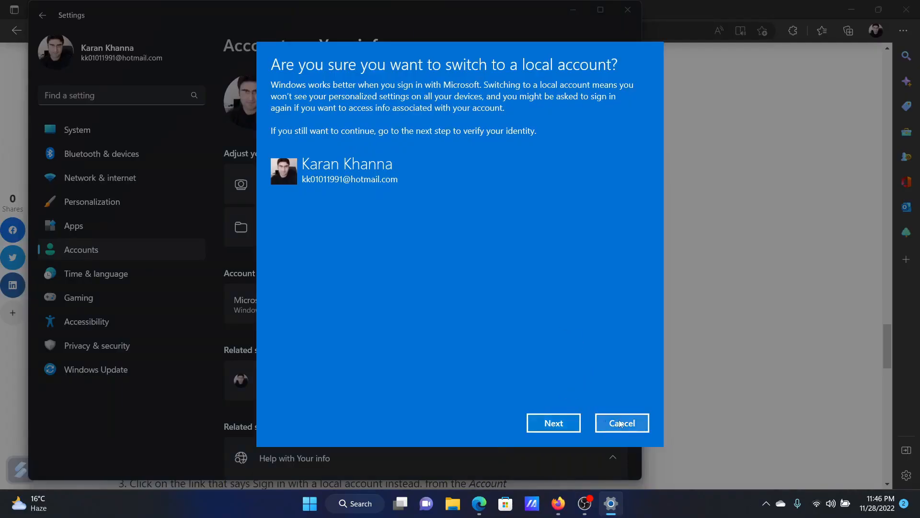
left_click(621, 422)
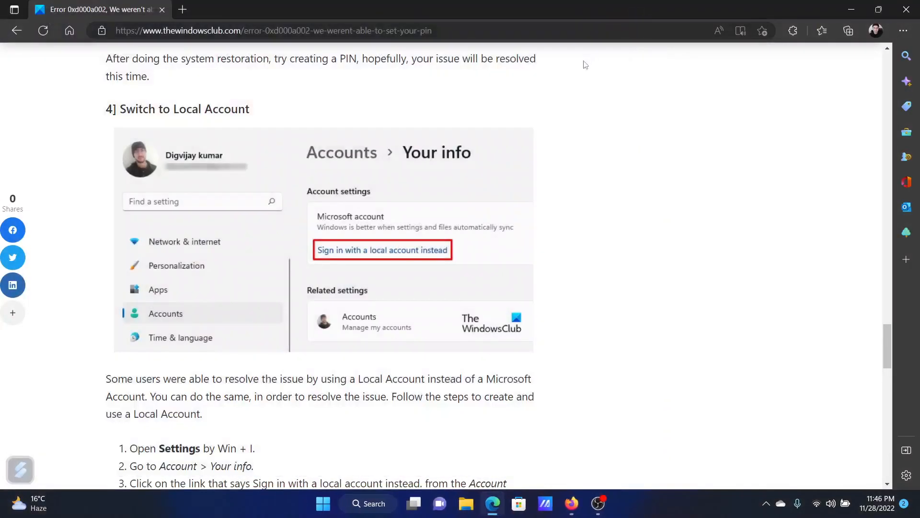
mouse_move(595, 341)
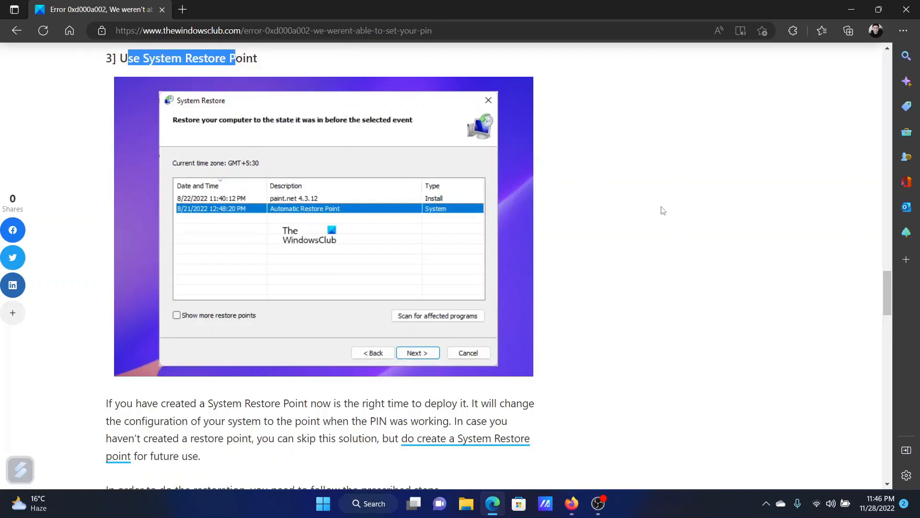
Step: Open Windows search from the taskbar over the System Restore section
left_click(368, 503)
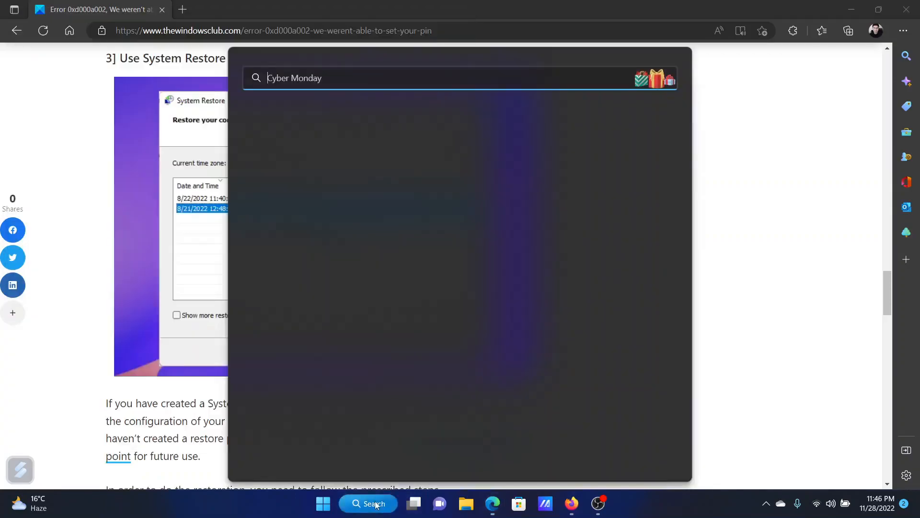
Step: Search Windows for 'recovery Drive' to find the Recovery tools
type("recovery Drive")
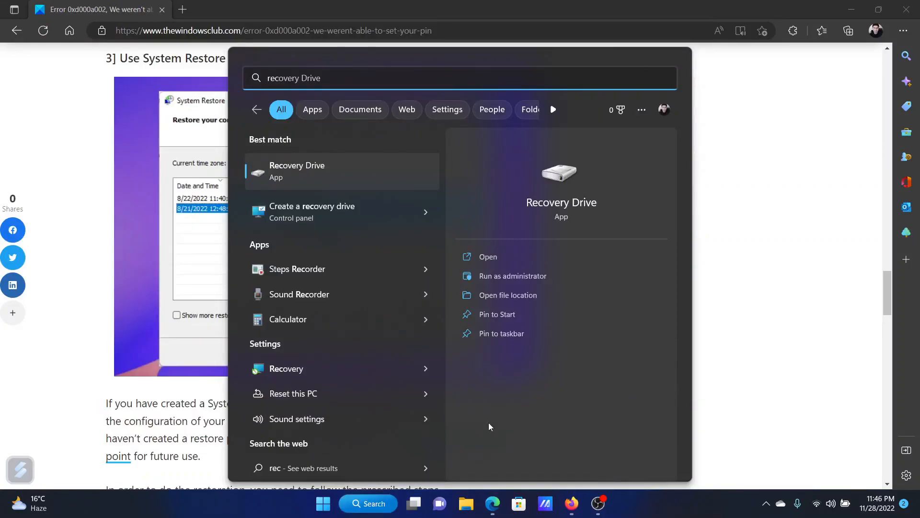
mouse_move(287, 369)
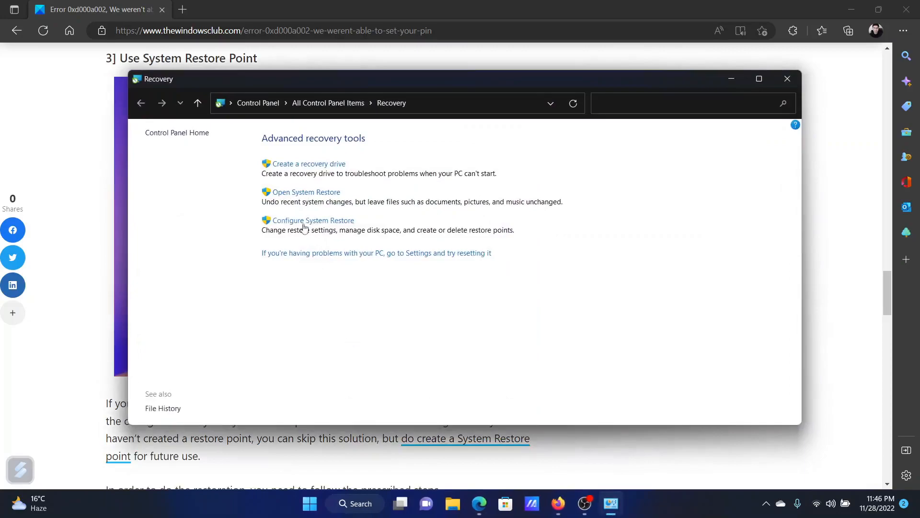
Step: Launch System Restore from Recovery tools, cancel the wizard, and scroll the article back to its top
left_click(305, 192)
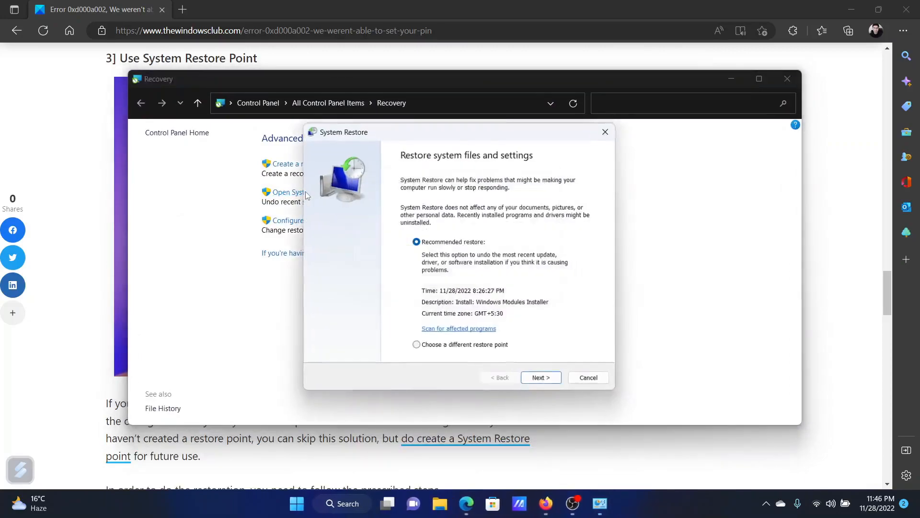
left_click(540, 378)
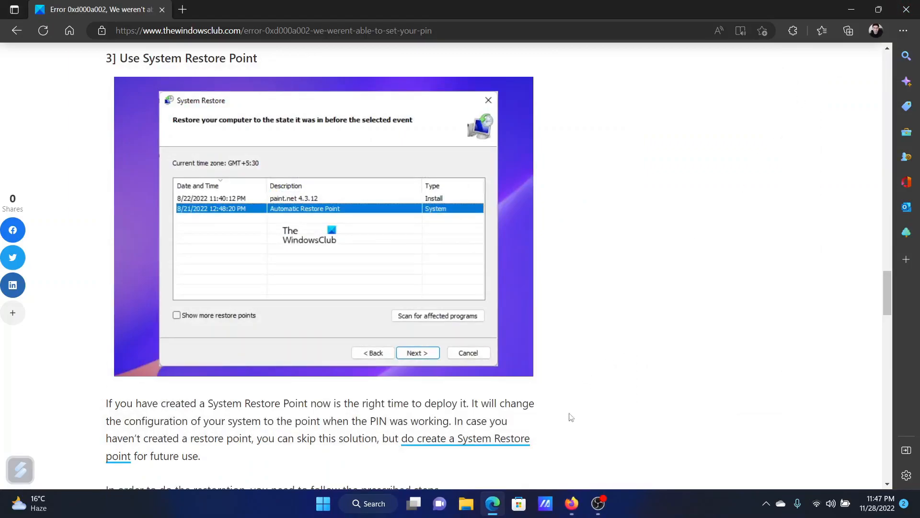
scroll("up", 3)
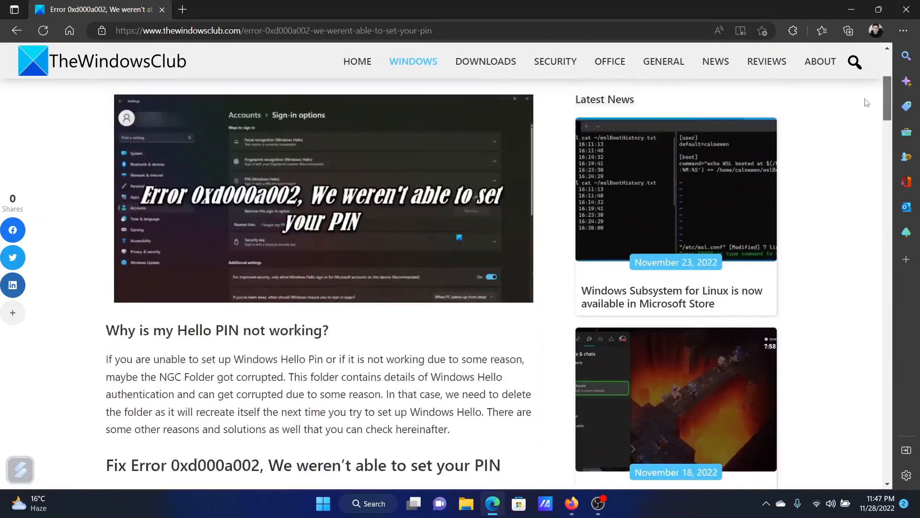